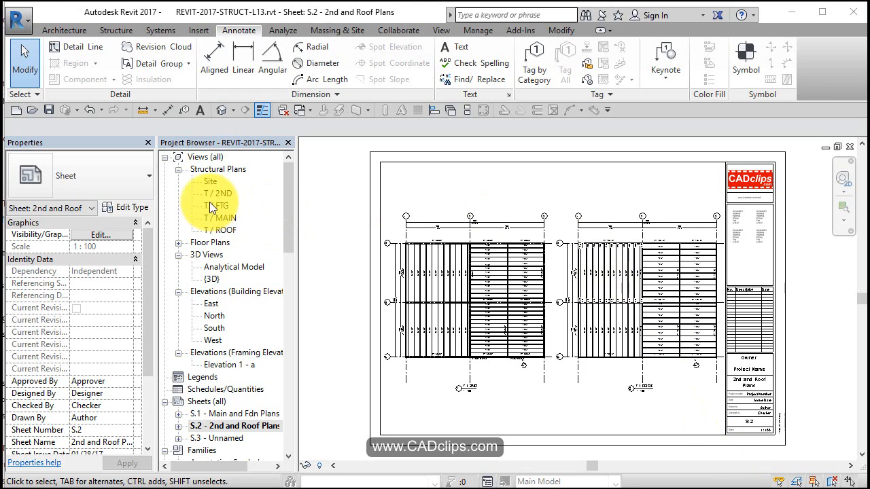
Switch from sheet S.2 to the T / MAIN structural framing plan.
double_click(217, 217)
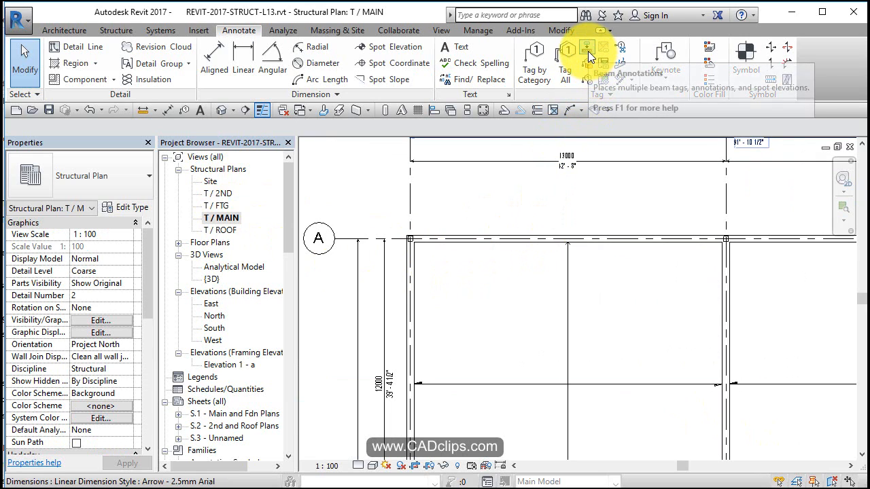
mouse_move(604, 57)
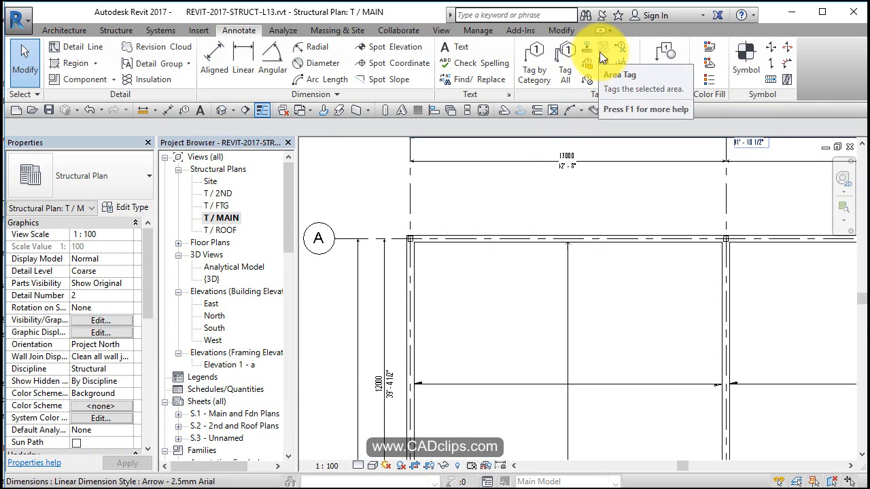
mouse_move(574, 109)
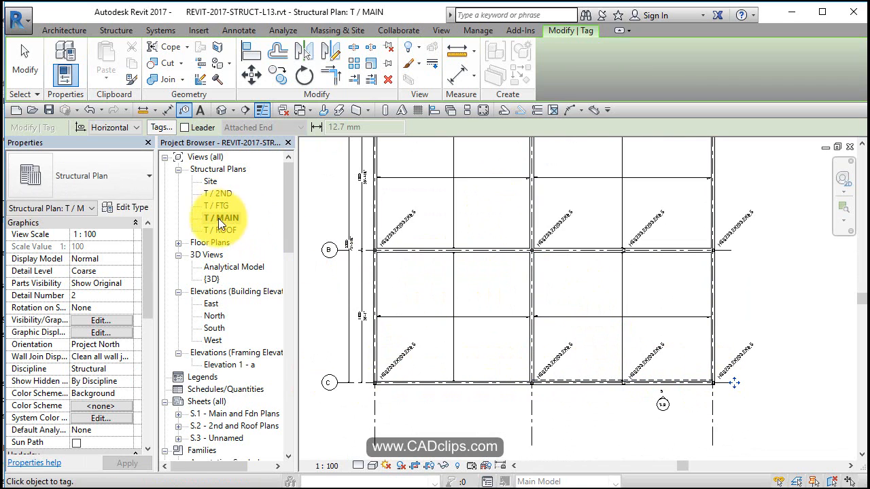
Switch to the T / 2ND structural plan and dismiss the save reminder without saving.
double_click(218, 193)
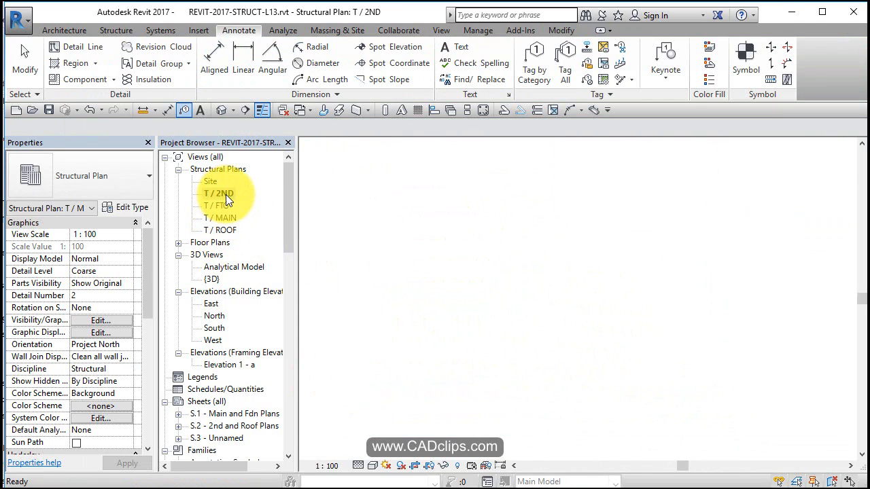
double_click(218, 193)
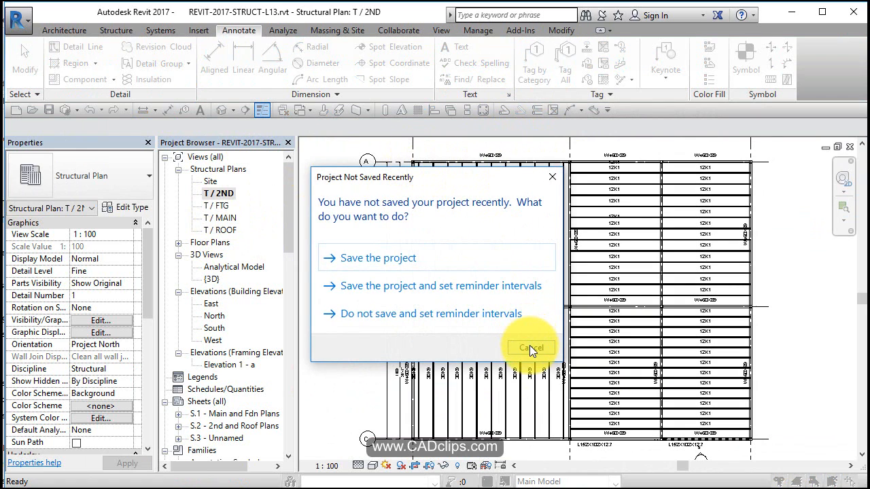
click(530, 348)
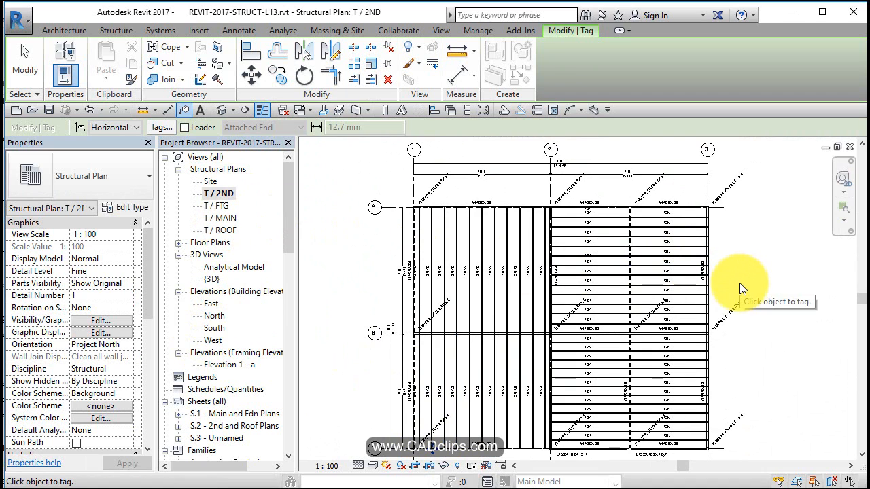
mouse_move(775, 351)
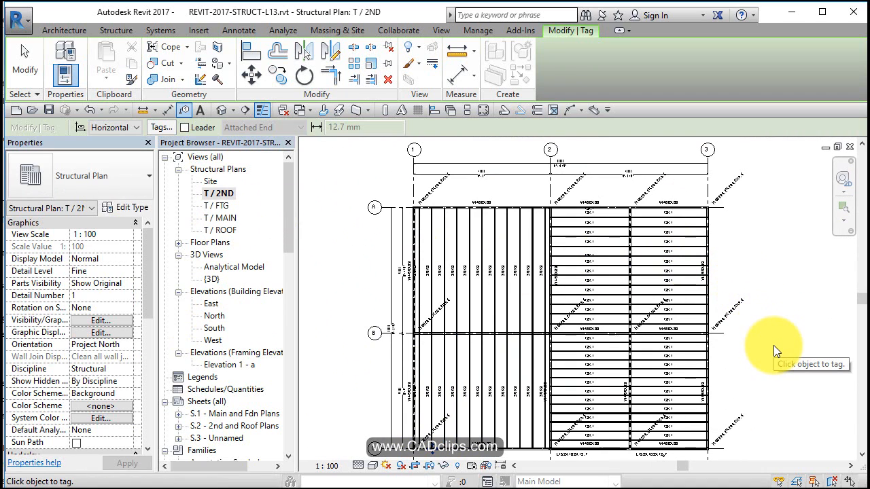
Finish placing column tags on the T / 2ND framing plan.
click(239, 30)
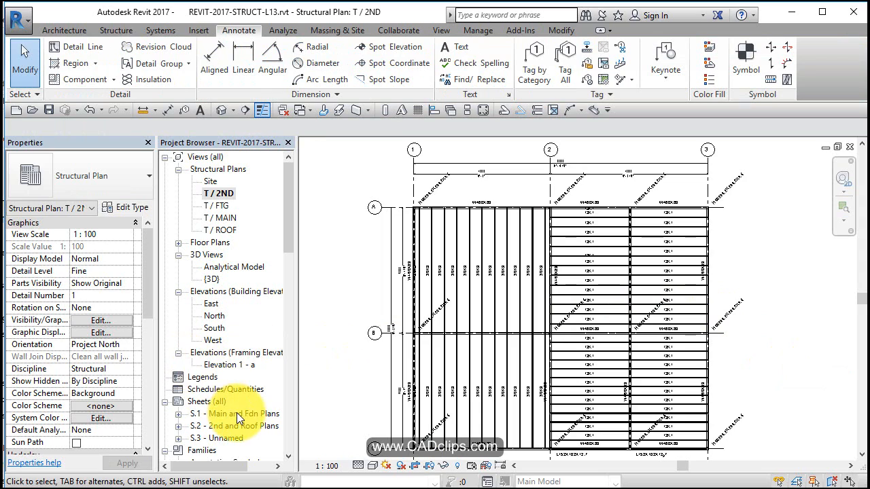
Return to sheet S.2 - 2nd and Roof Plans showing both tagged framing plans.
double_click(236, 427)
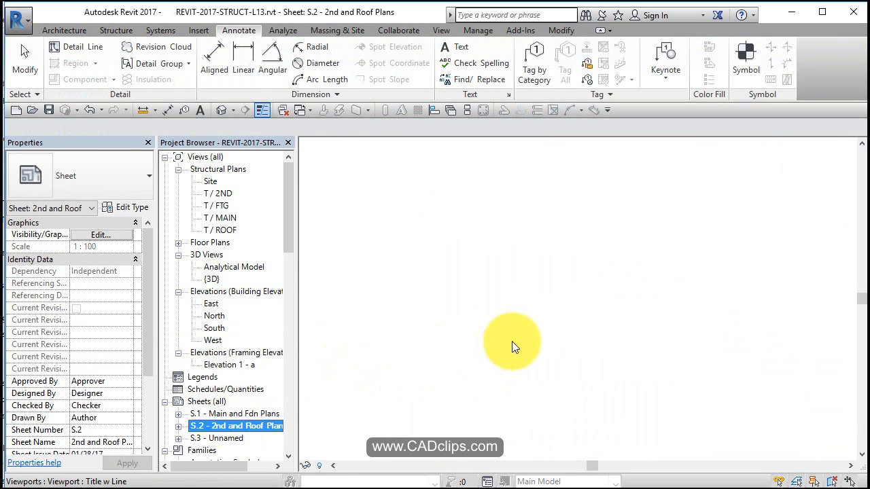
mouse_move(696, 348)
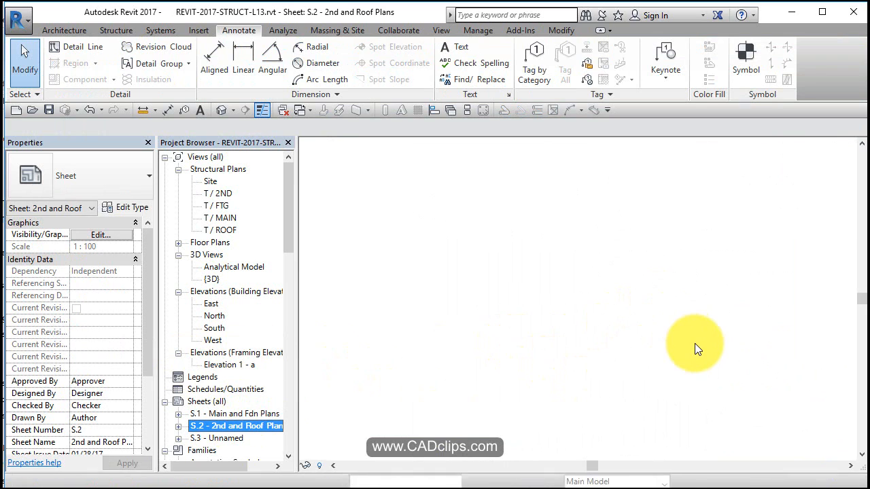
double_click(237, 427)
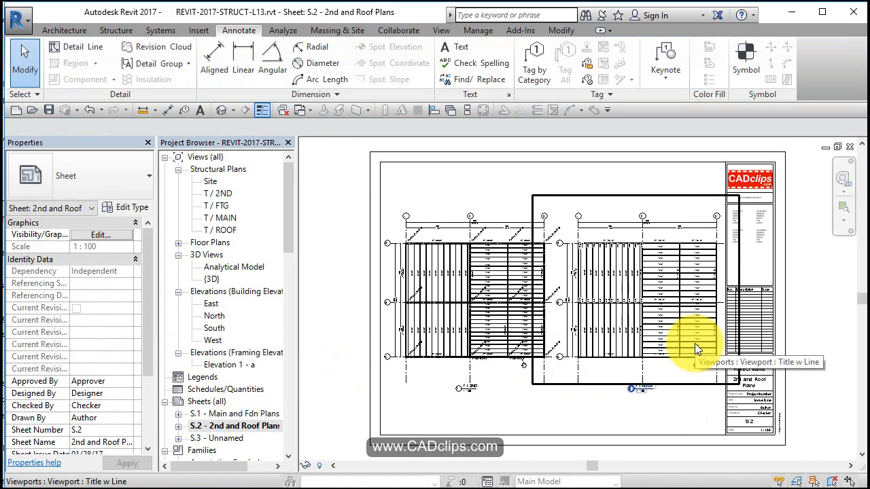